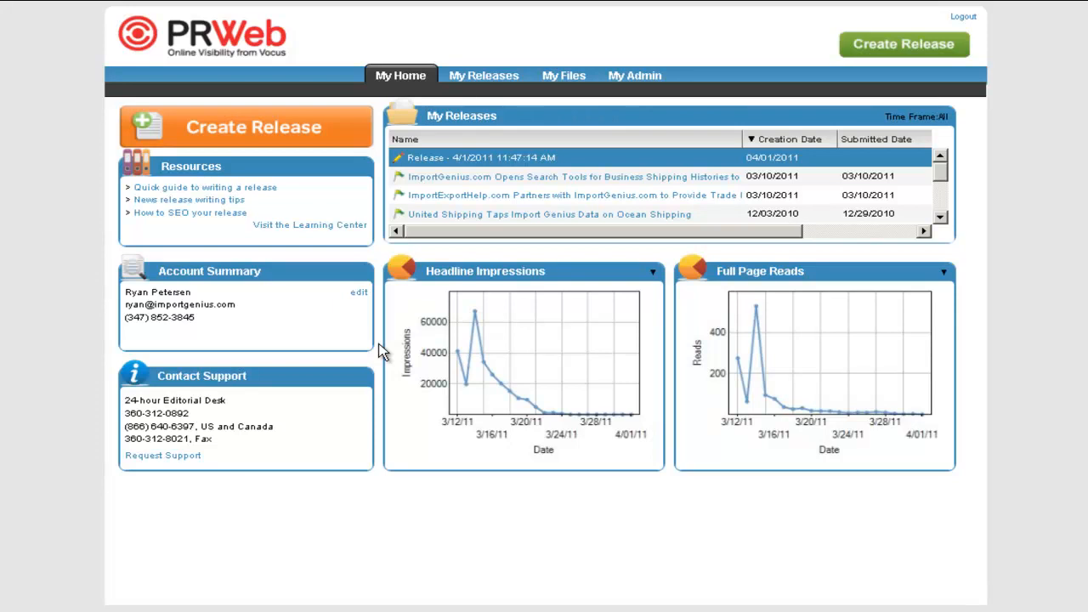
mouse_move(455, 187)
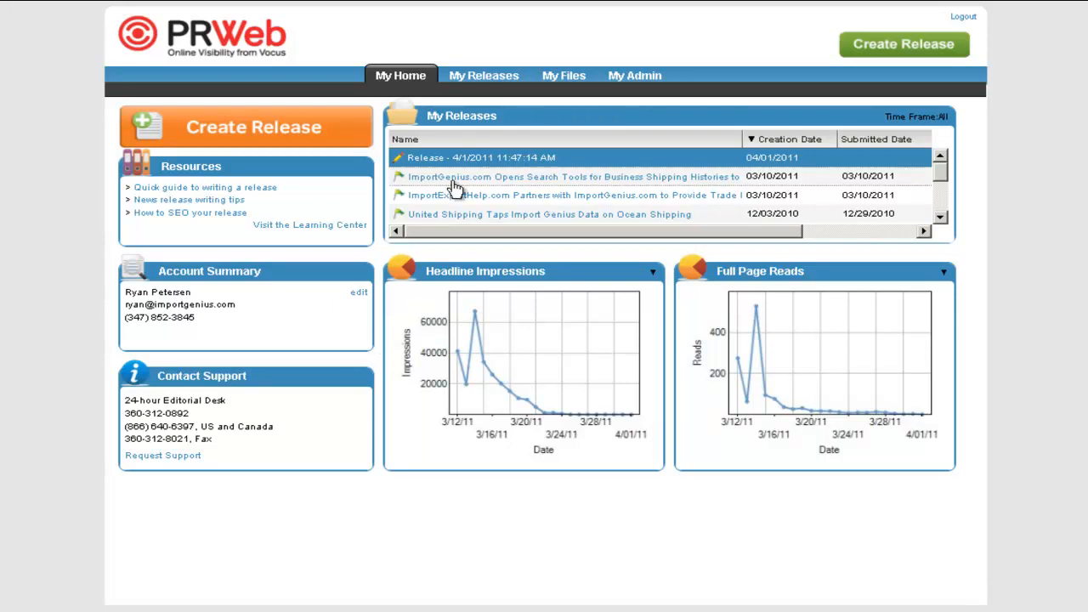
mouse_move(459, 177)
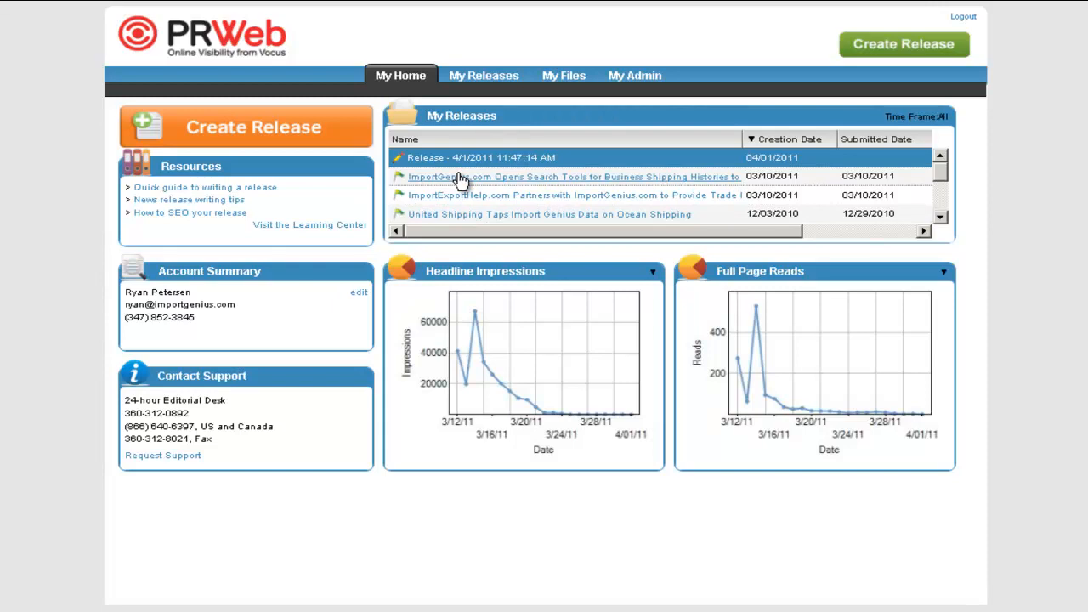
- Open the ImportGenius.com release analytics and view impressions, then 685 full page reads by country
click(574, 177)
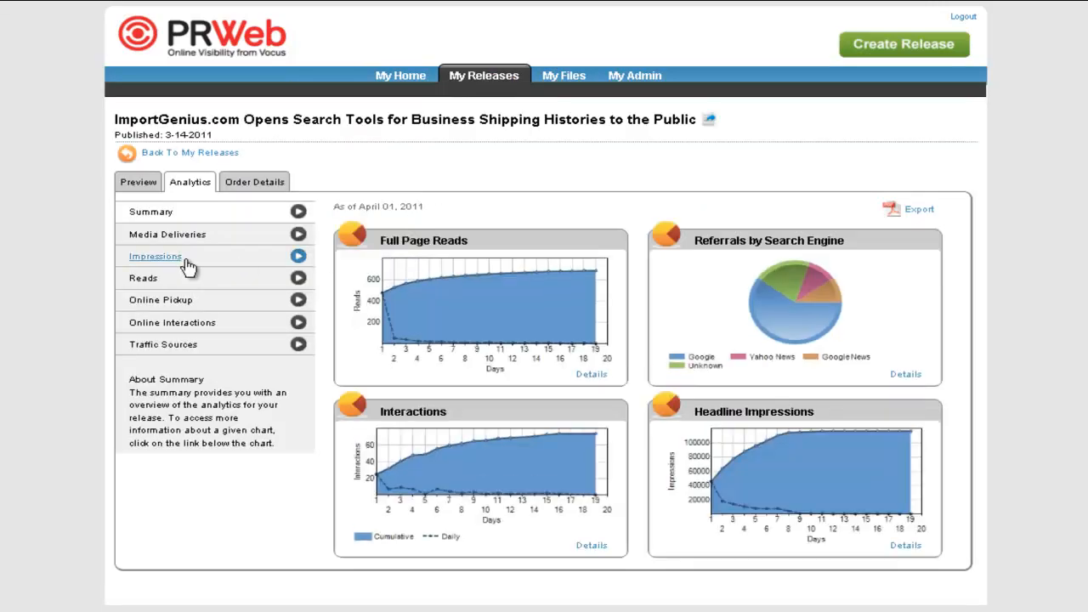
click(155, 255)
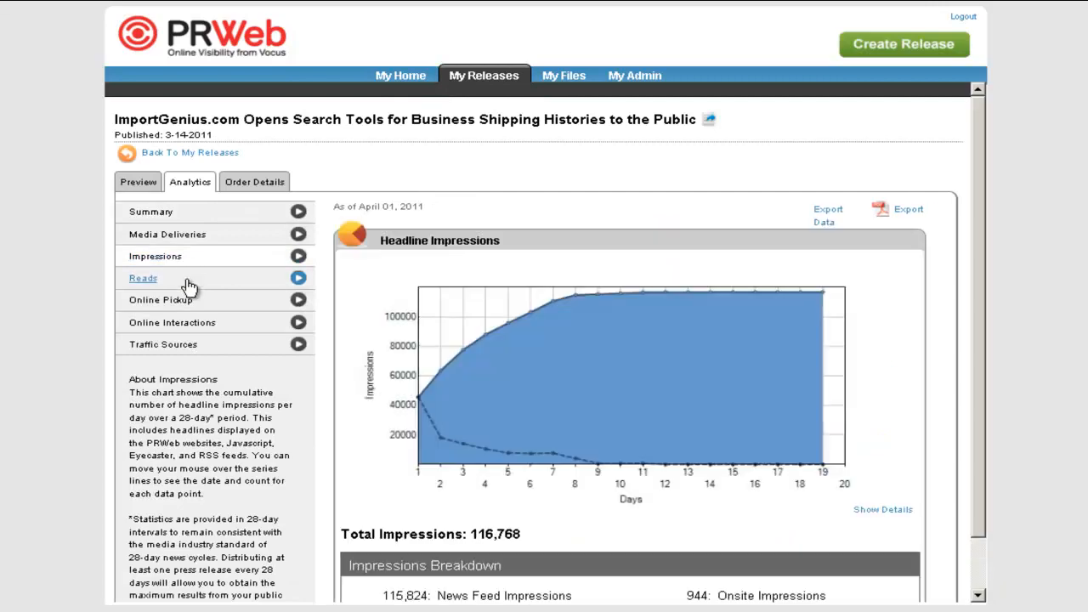
click(143, 278)
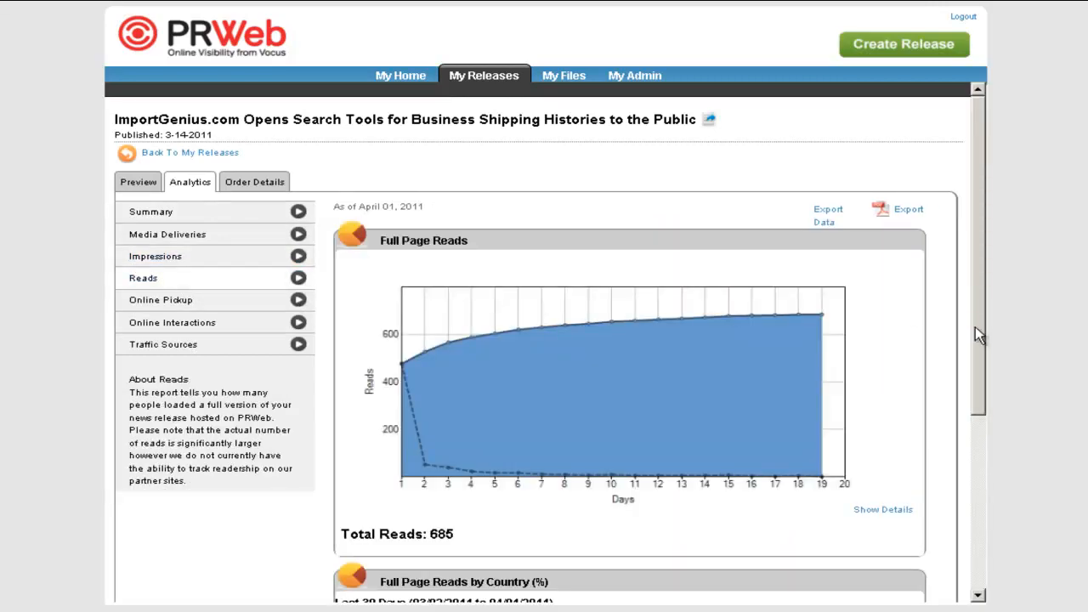
scroll(down, 3)
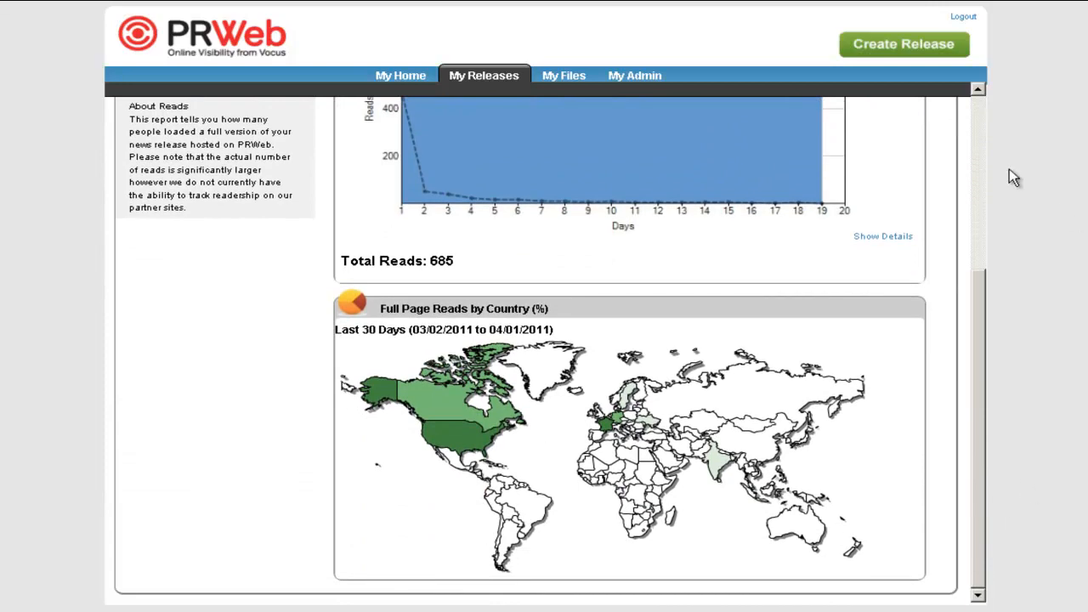
- Create a new release on the Advanced package and continue to the writing form
click(903, 45)
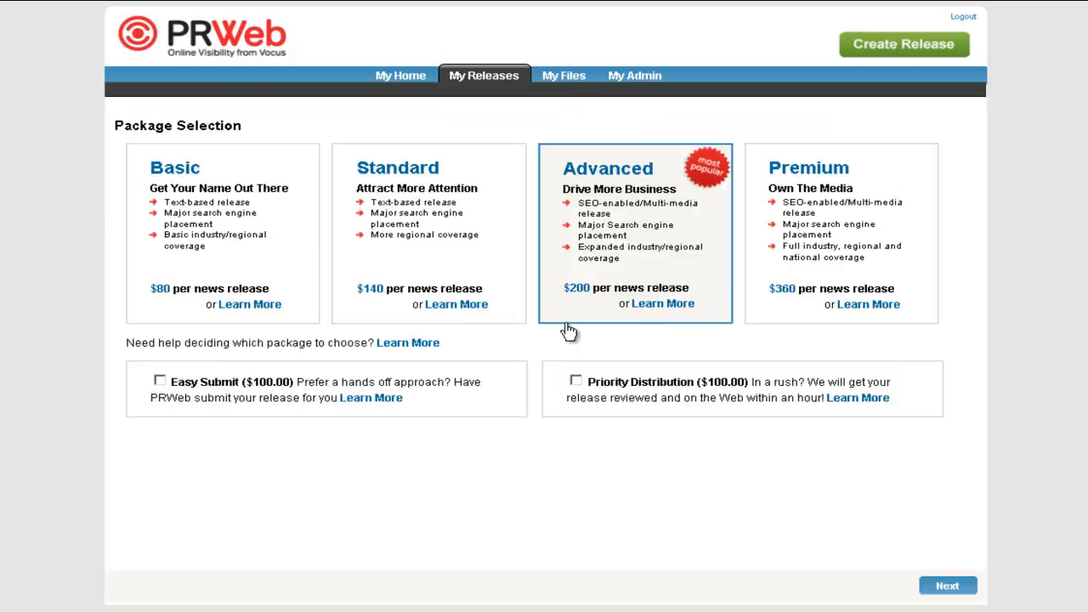
click(428, 234)
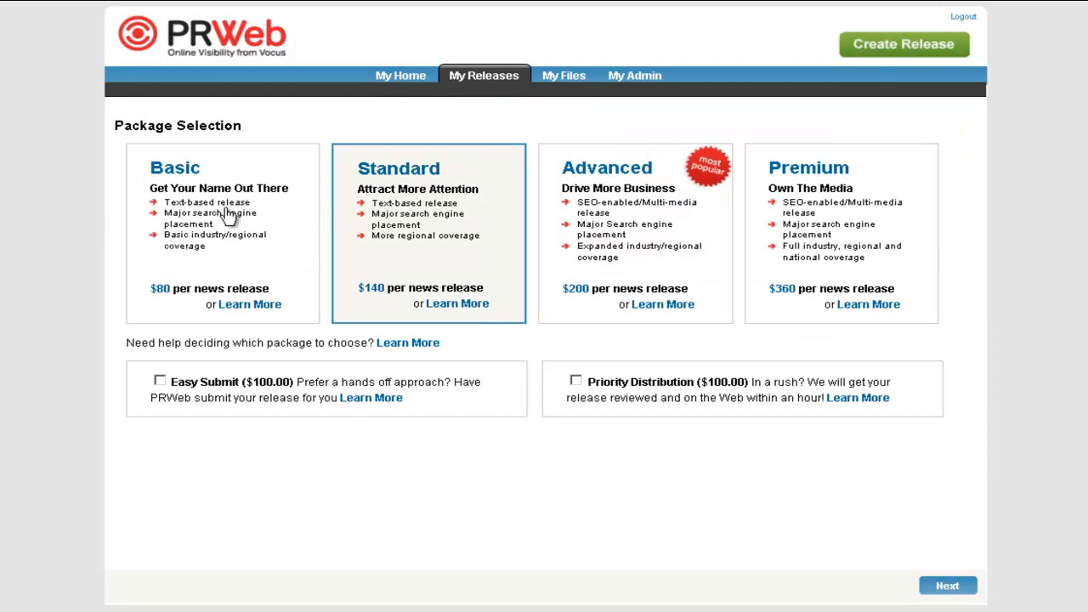
click(635, 234)
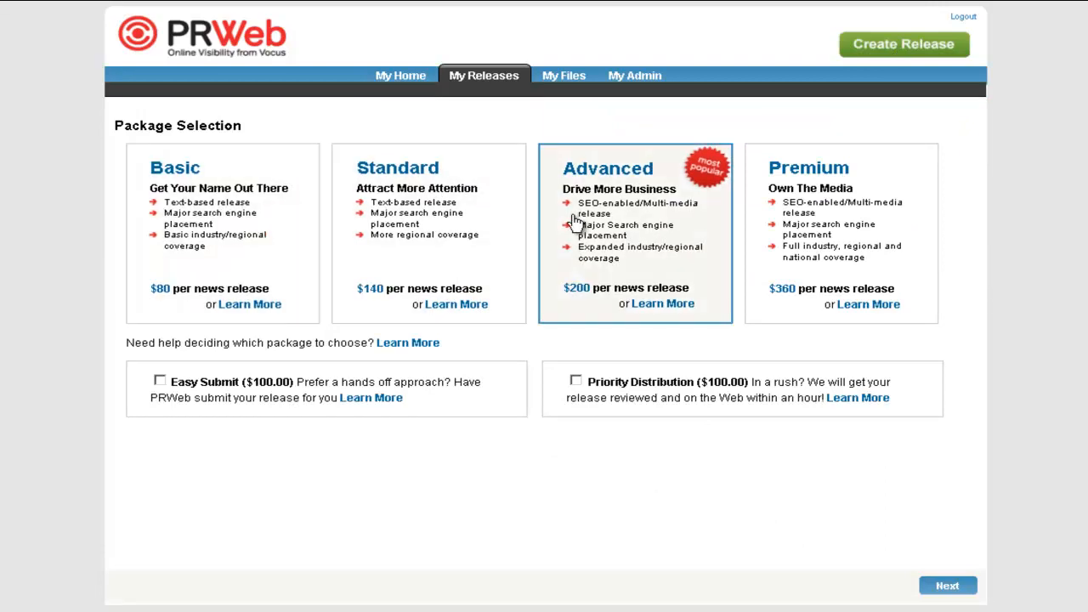
mouse_move(577, 224)
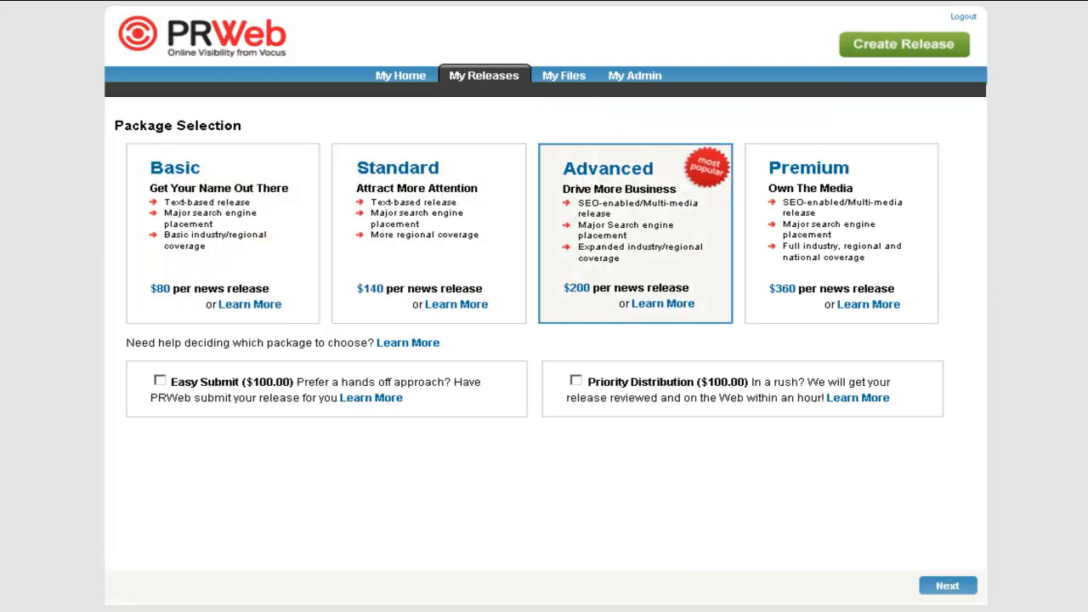
click(947, 585)
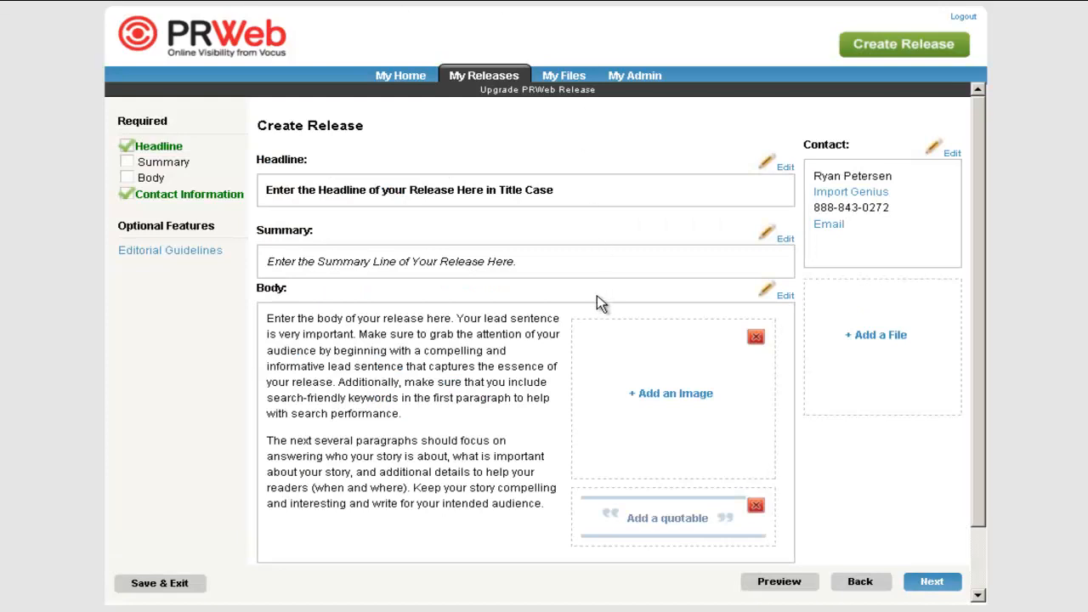
- Write the body 'Enter the bod' and the summary 'Enter teh summary here in sent'
click(766, 289)
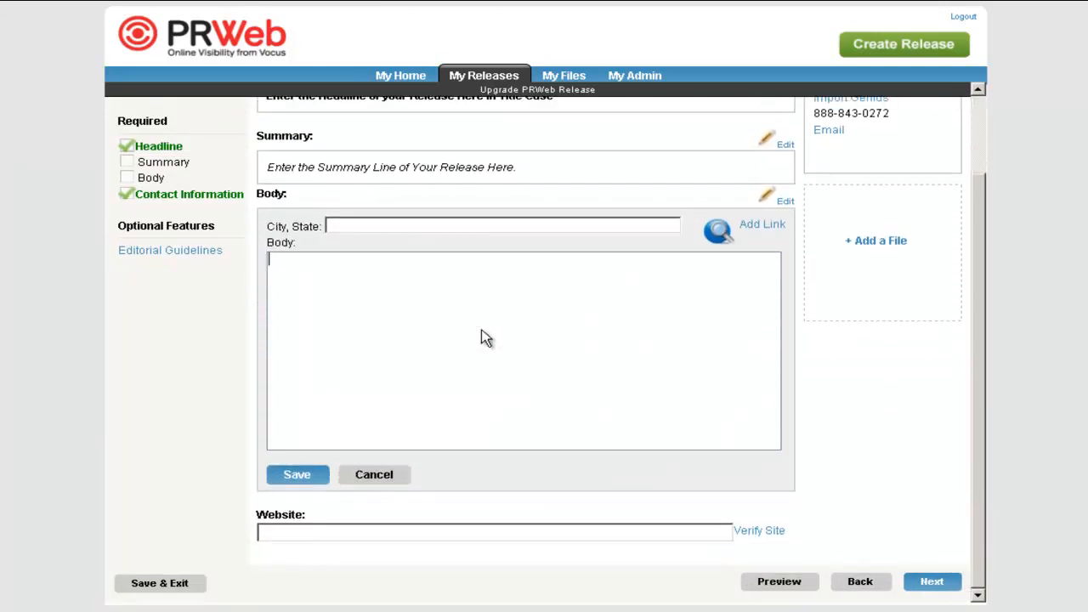
text(Enter the body here in title case)
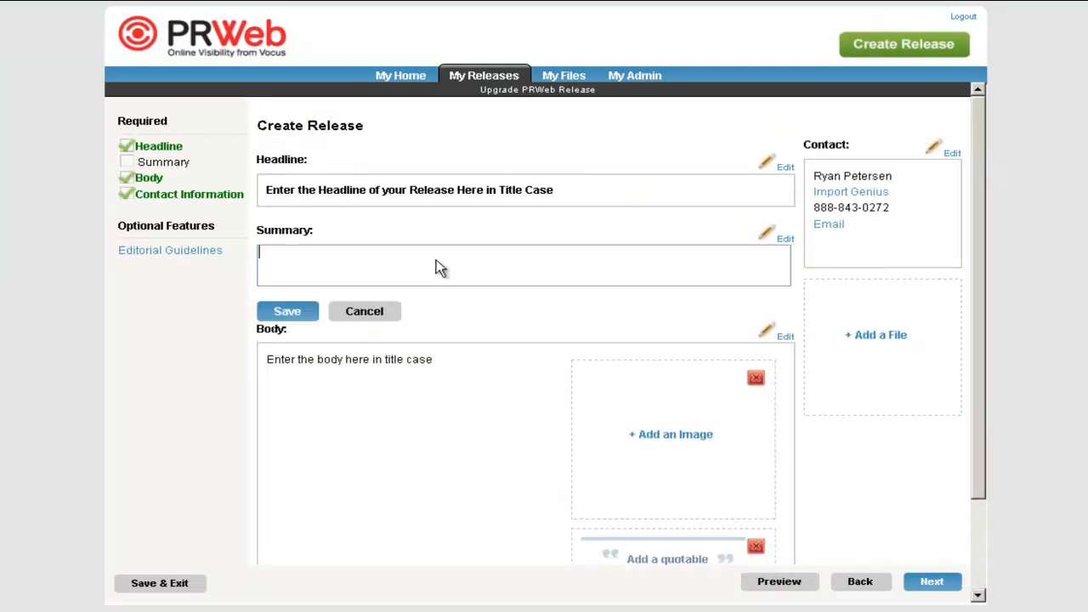
text(Enter teh summary)
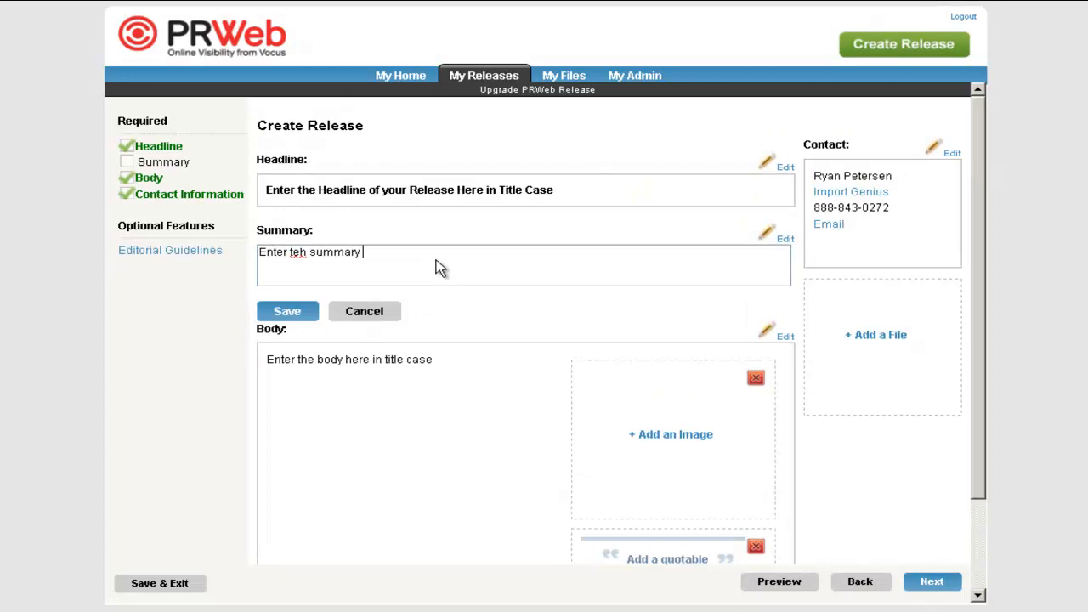
text(here in sent)
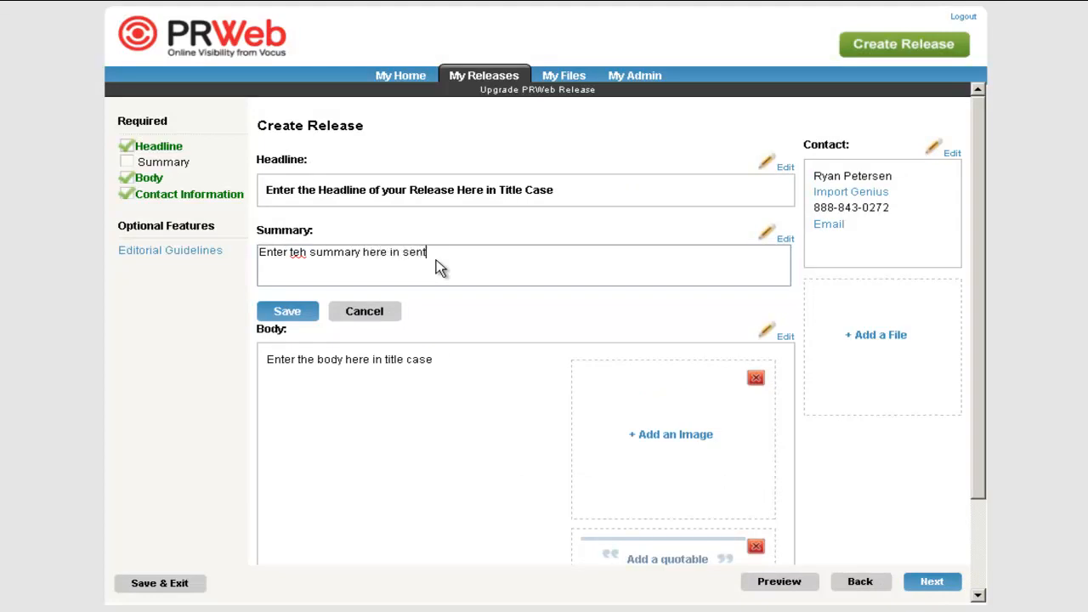
- Save the summary, add an image to the body, and continue to Release Options
click(286, 311)
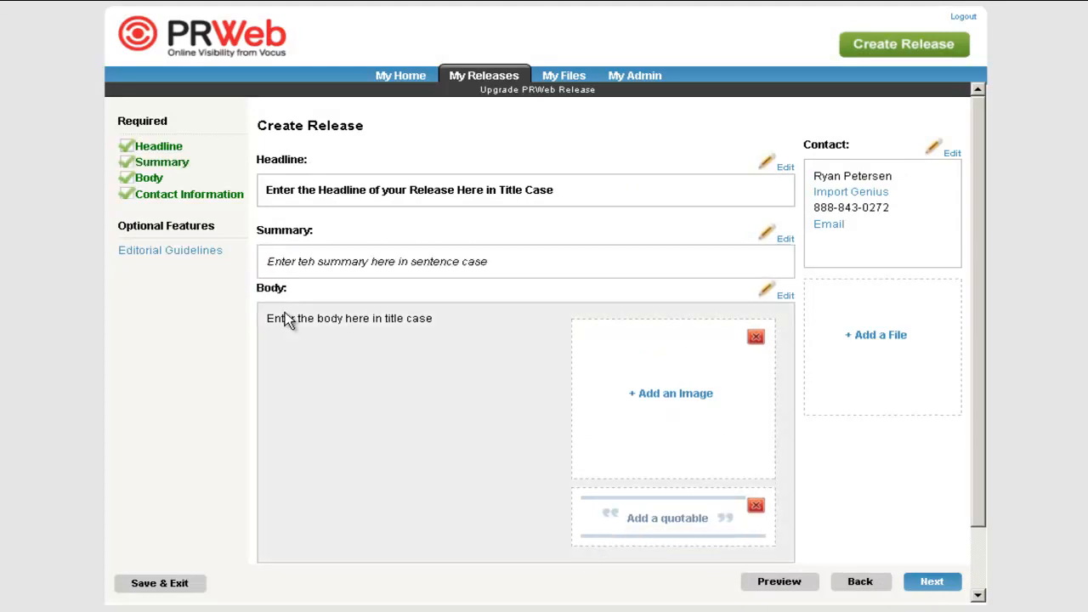
mouse_move(670, 393)
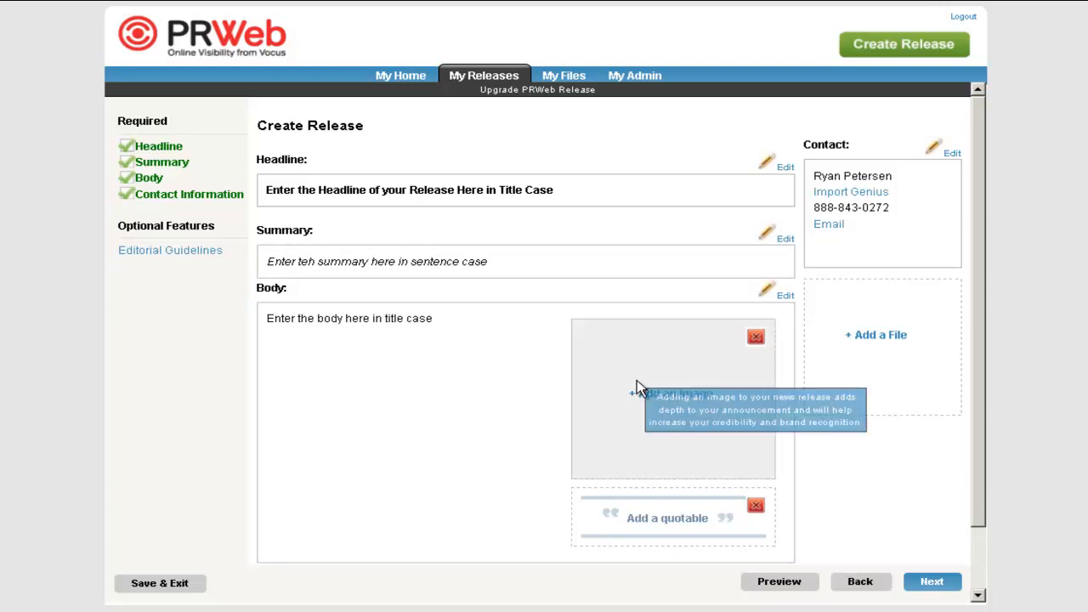
click(673, 397)
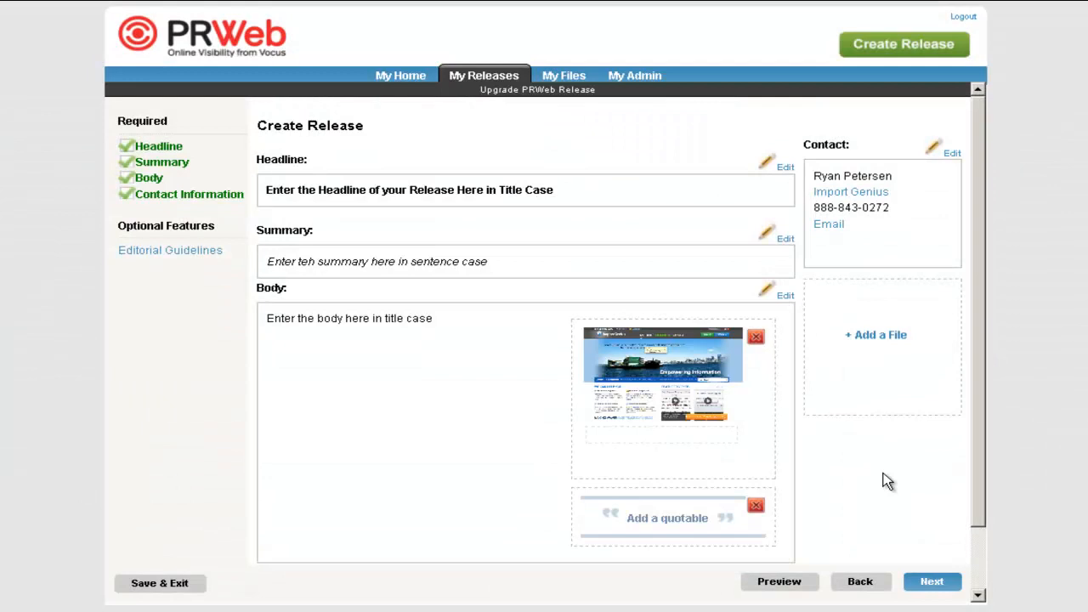
click(932, 582)
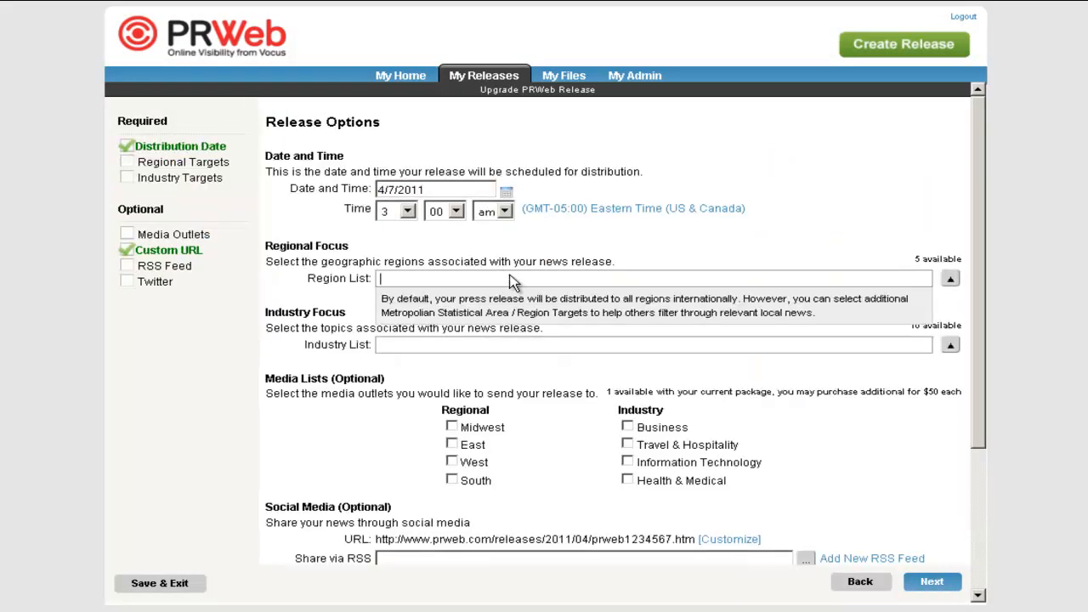
- Choose Washington, DC in Region List and Technology plus Arts & Entertainment in Industry List
text(washington, DC)
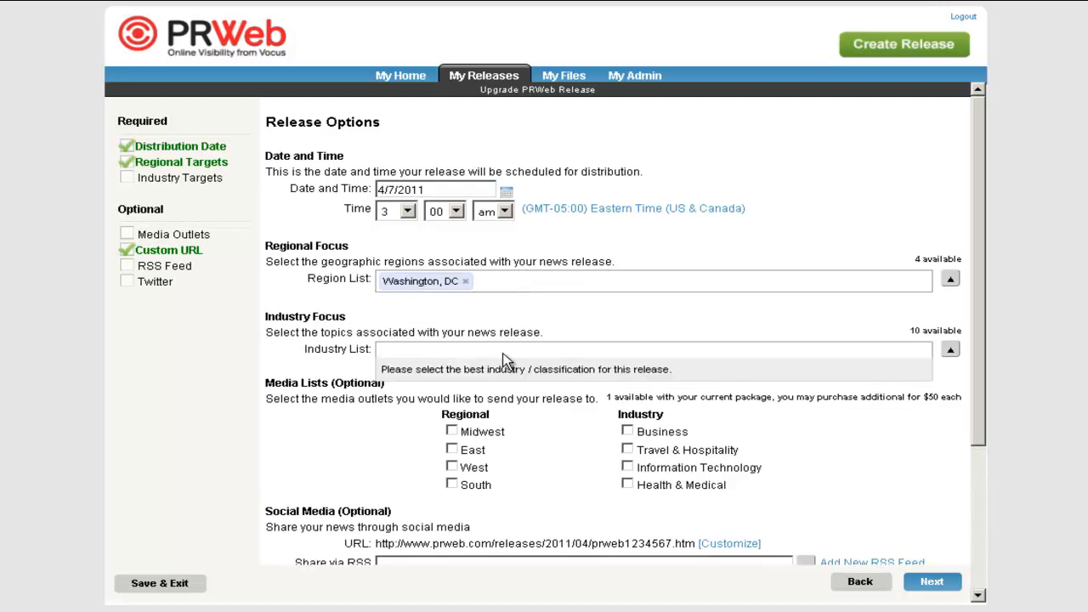
text(technology Arts & Entertainment)
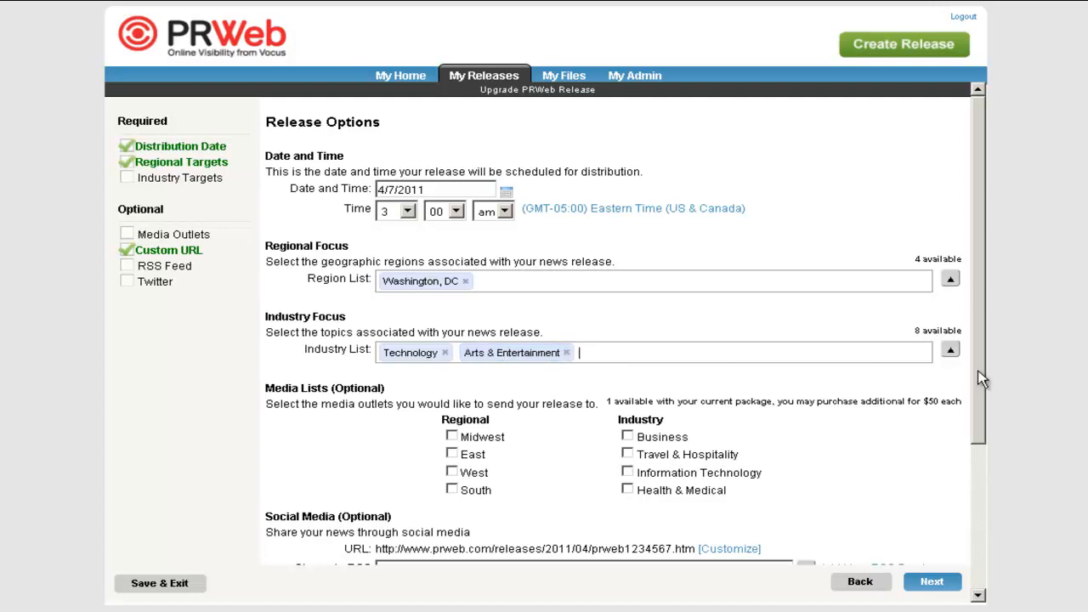
scroll(down, 3)
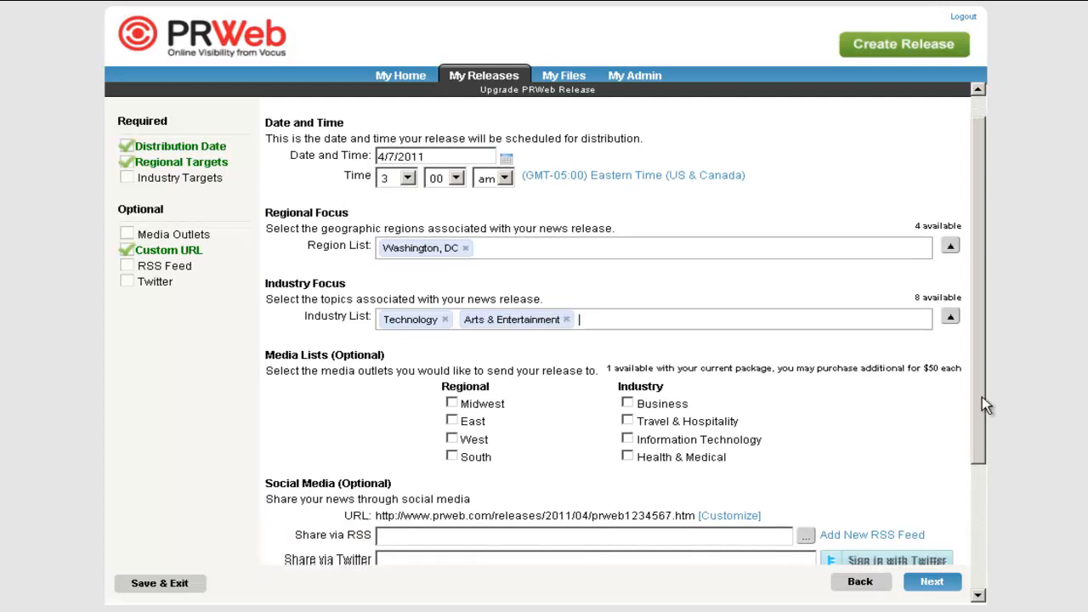
scroll(down, 3)
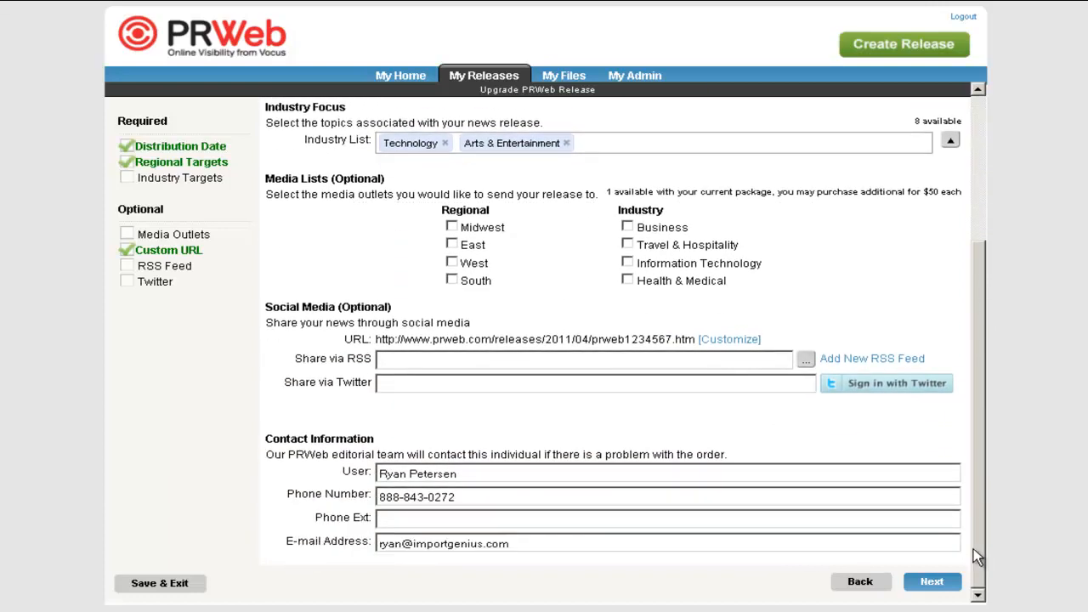